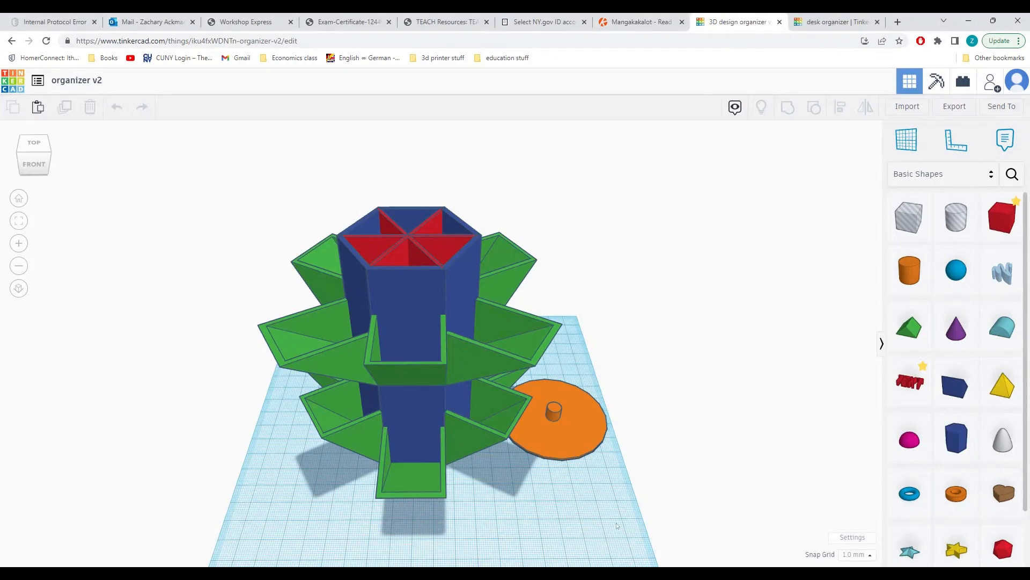
{"action": "mouse_move", "coordinate": [611, 526]}
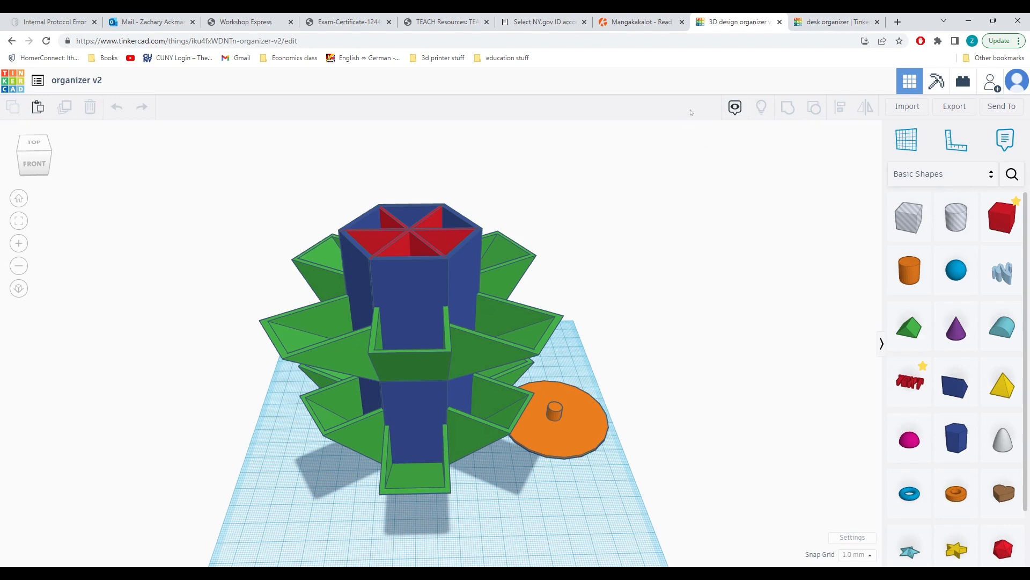
From the desk organizer activity tab, create a new 3D Design
{"action": "left_click", "coordinate": [834, 21]}
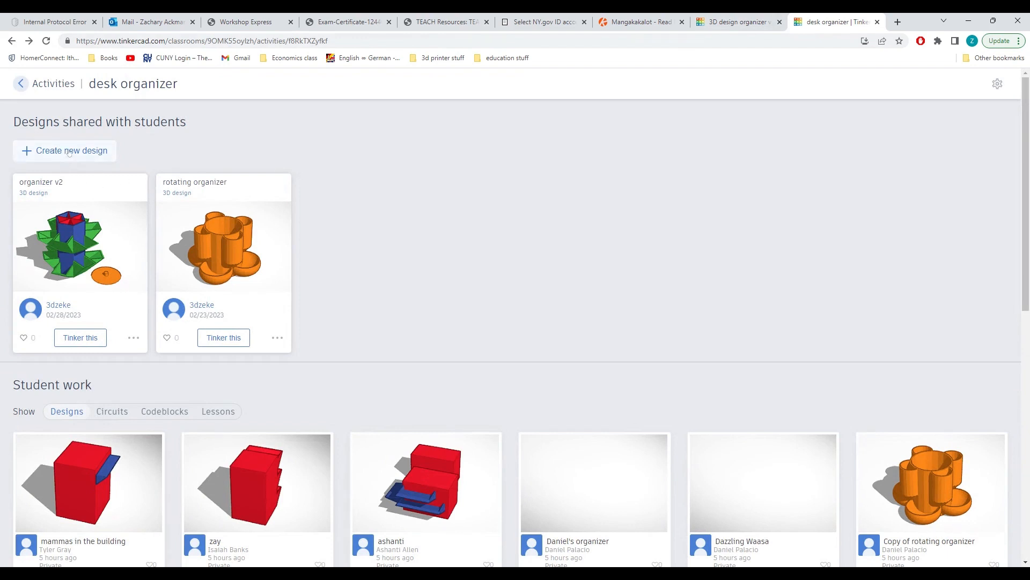
{"action": "left_click", "coordinate": [65, 150]}
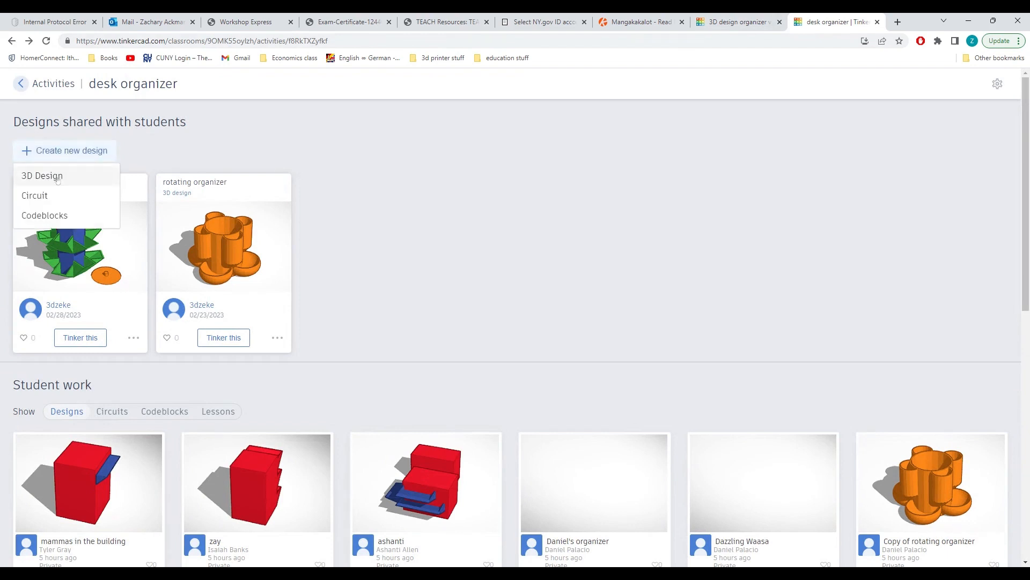
{"action": "left_click", "coordinate": [41, 176]}
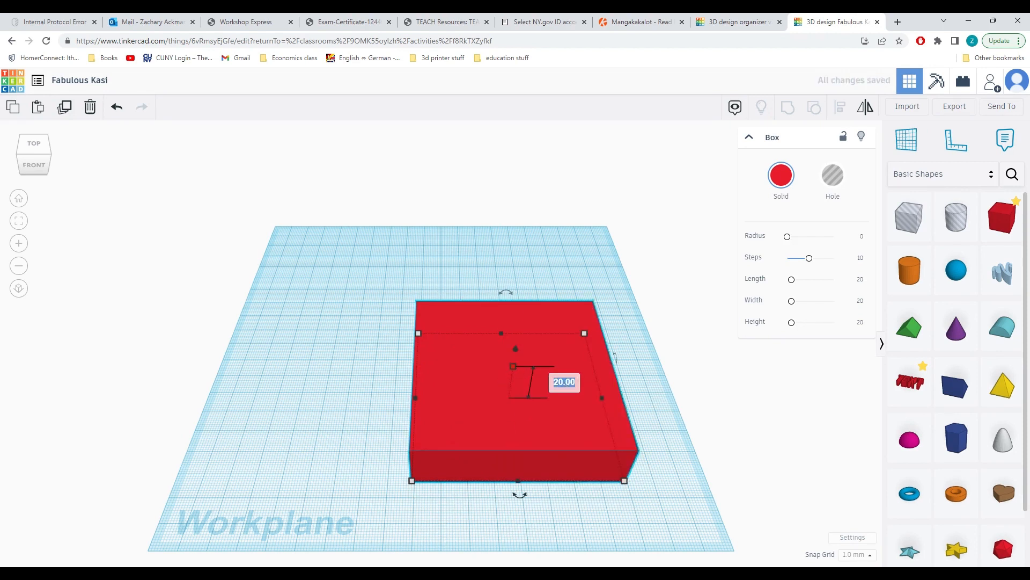
Set the red box's height to 12 to make a tall block
{"action": "type", "text": "12"}
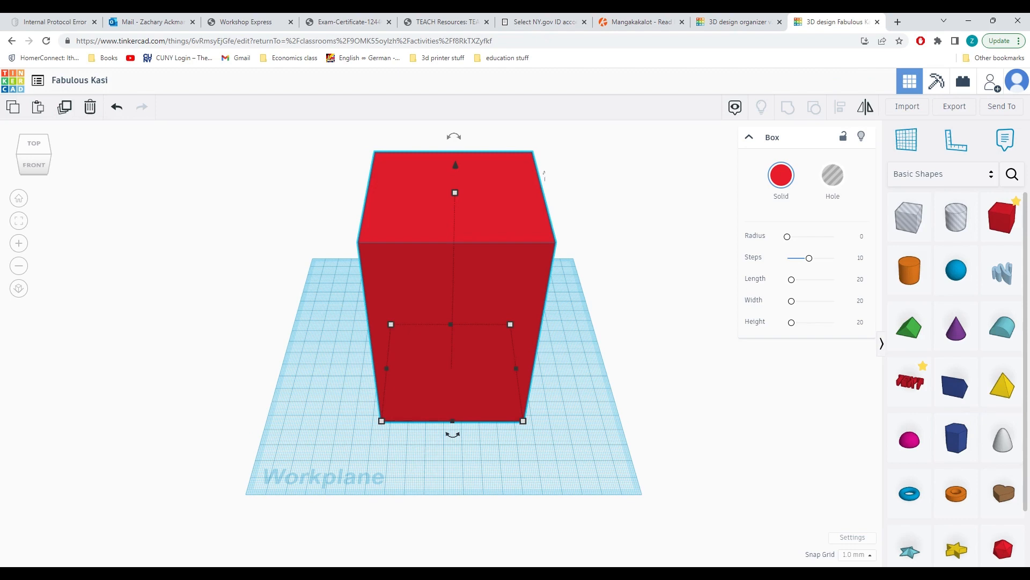
{"action": "mouse_move", "coordinate": [708, 374]}
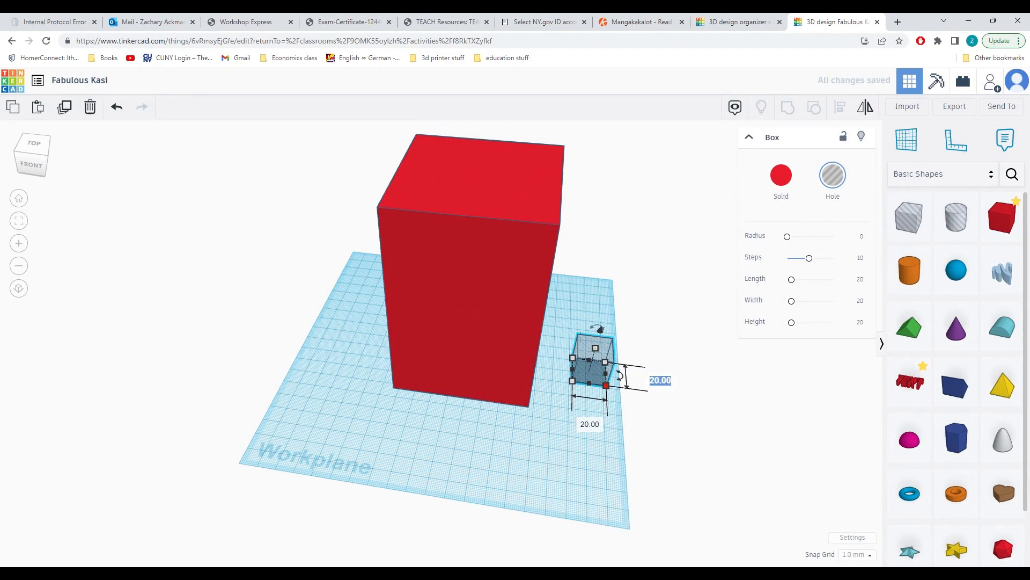
Enlarge the hole box by entering dimensions 76 and 110
{"action": "type", "text": "76"}
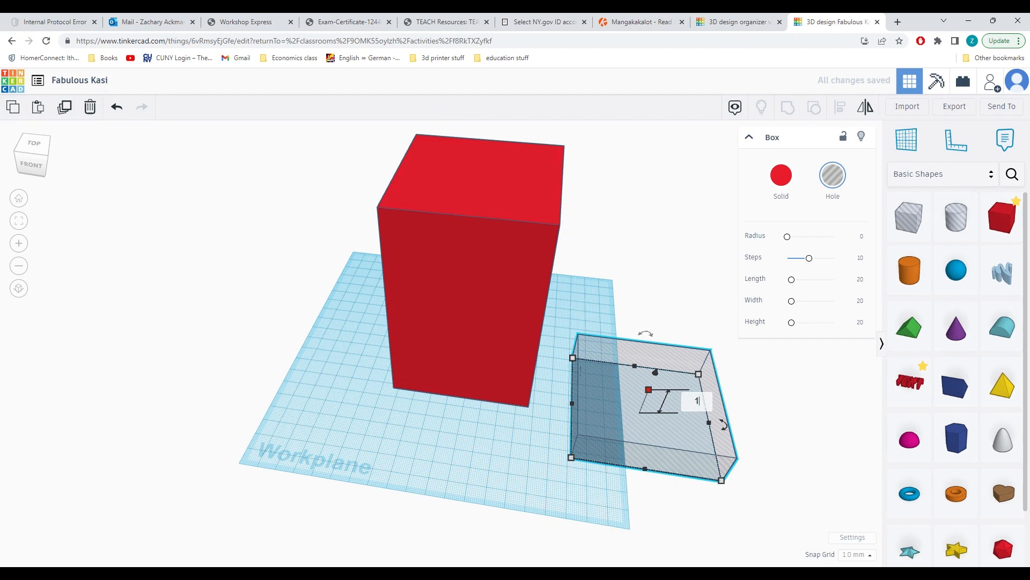
{"action": "type", "text": "110"}
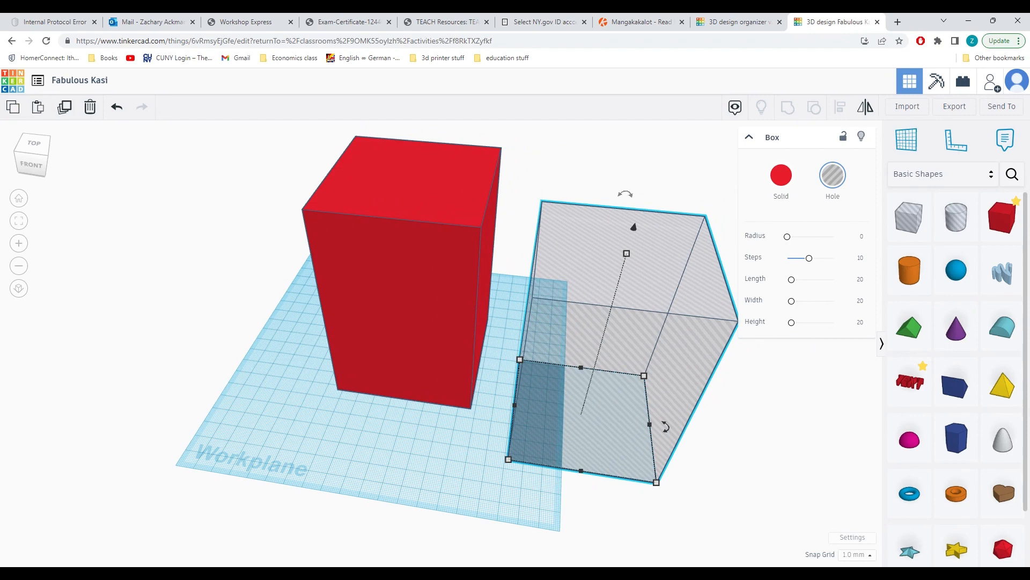
{"action": "mouse_move", "coordinate": [431, 524]}
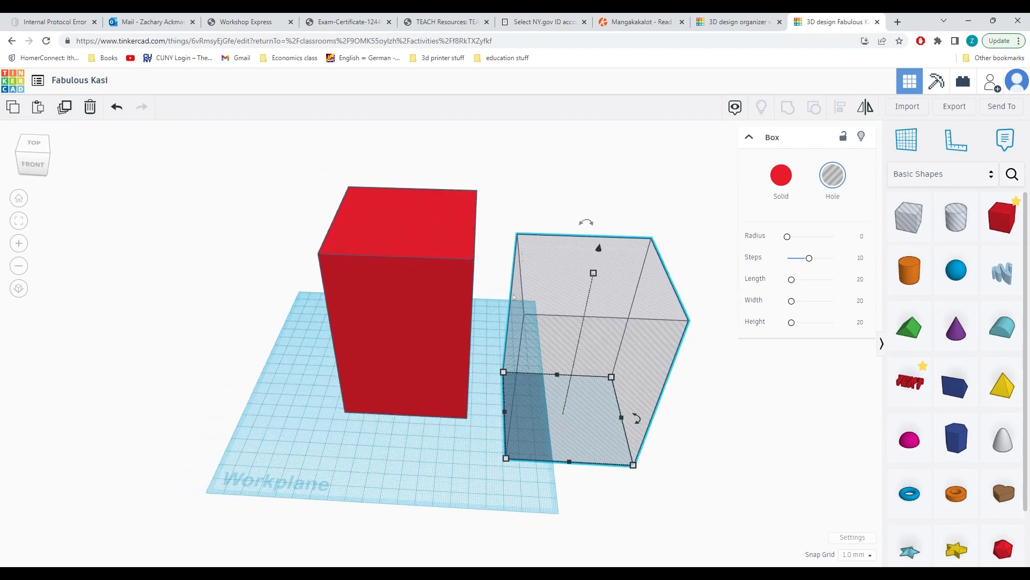
{"action": "mouse_move", "coordinate": [631, 218]}
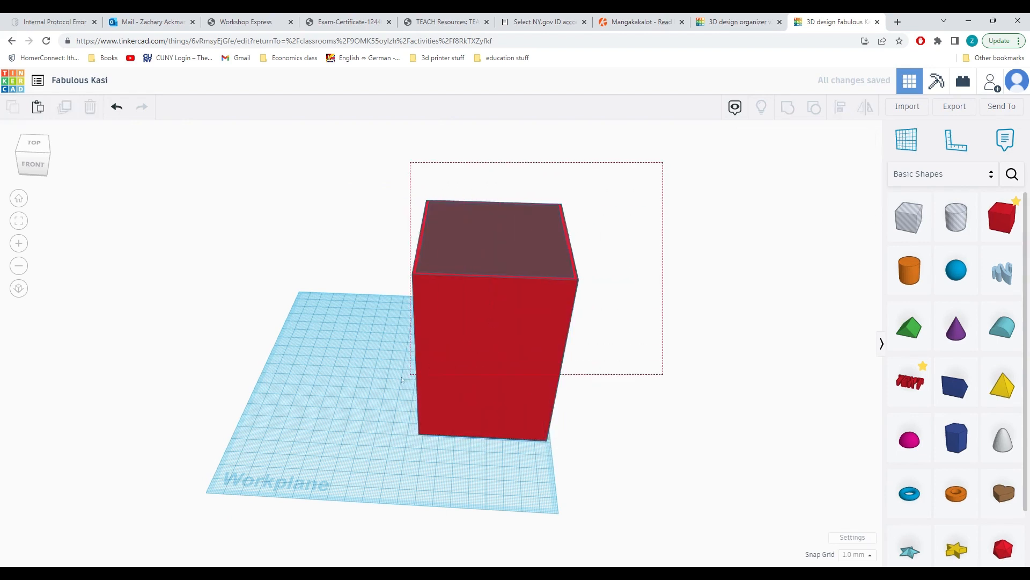
Group the hole box inside the red block to leave an open-topped container
{"action": "left_click", "coordinate": [493, 328]}
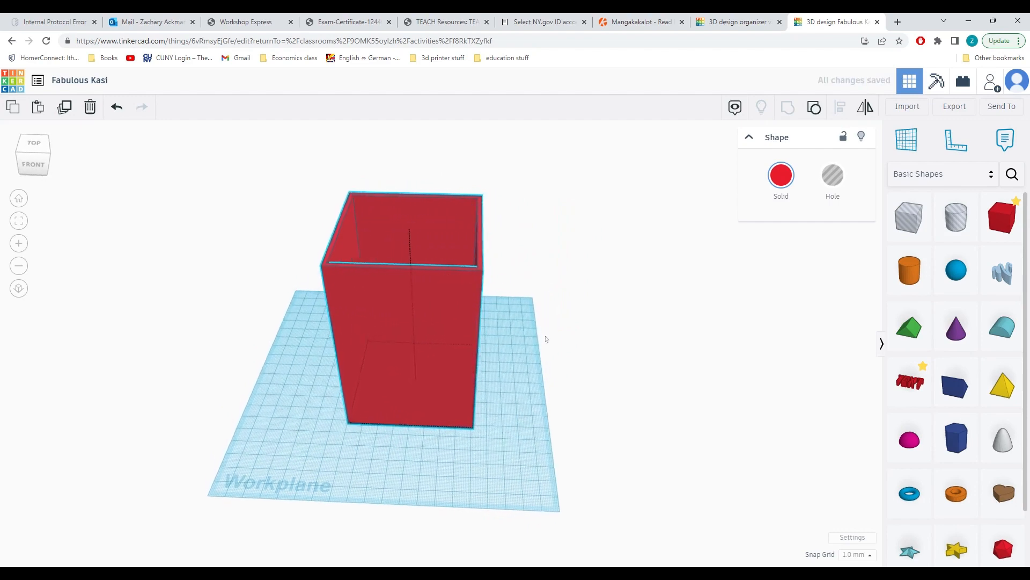
Check the finished organizer for reference, then select the small blue wedge to widen it
{"action": "left_click", "coordinate": [736, 21]}
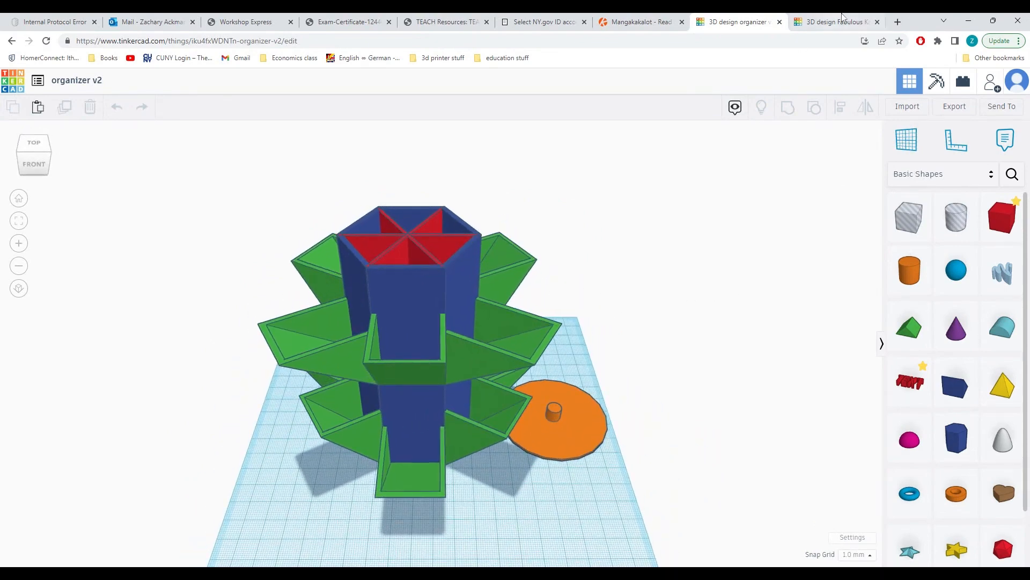
{"action": "left_click", "coordinate": [835, 22]}
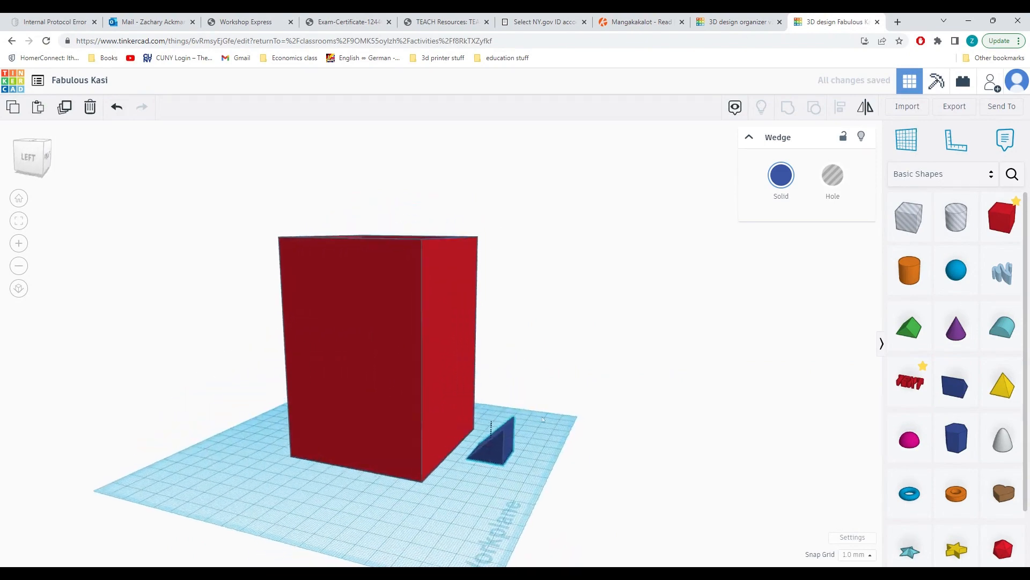
{"action": "left_click", "coordinate": [496, 444]}
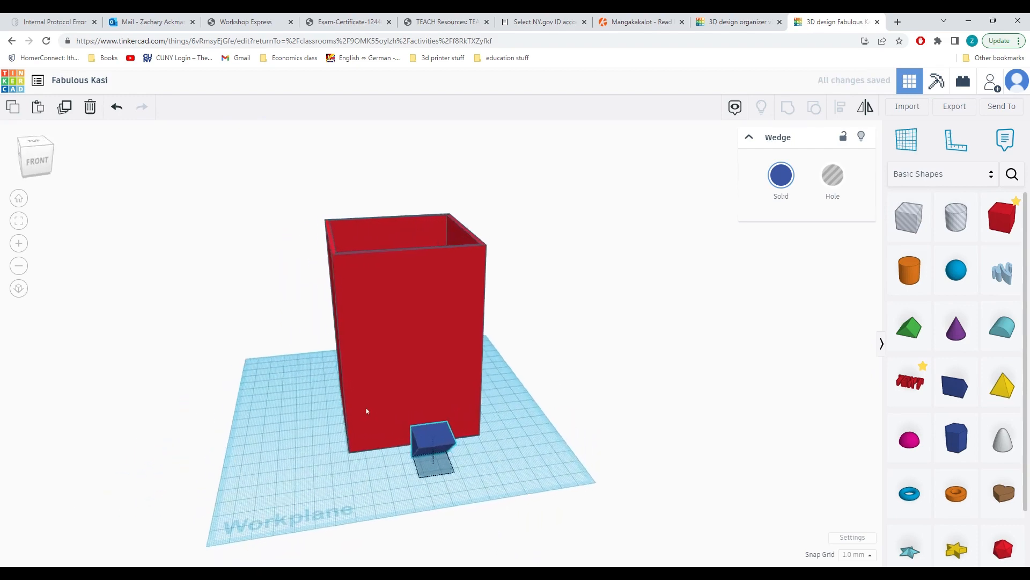
{"action": "left_click", "coordinate": [431, 451]}
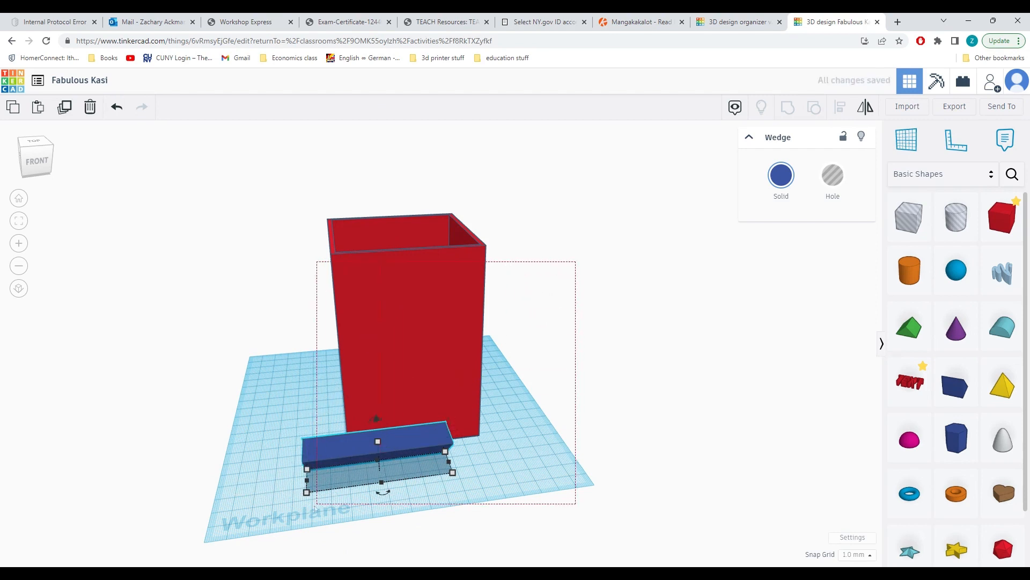
From the left view, fit the wedge flush against the box at 48 mm long
{"action": "left_click", "coordinate": [404, 328]}
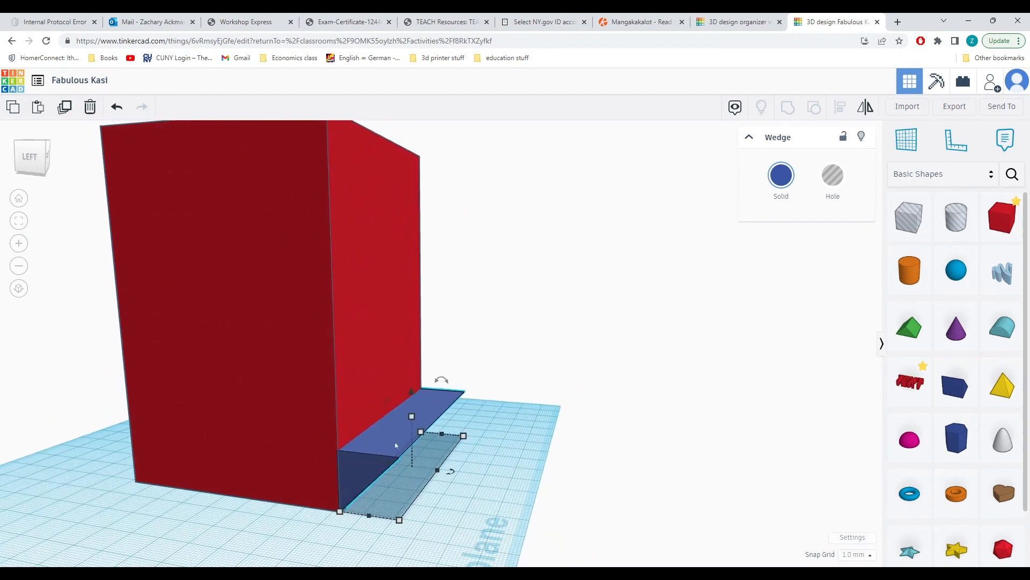
{"action": "mouse_move", "coordinate": [437, 470]}
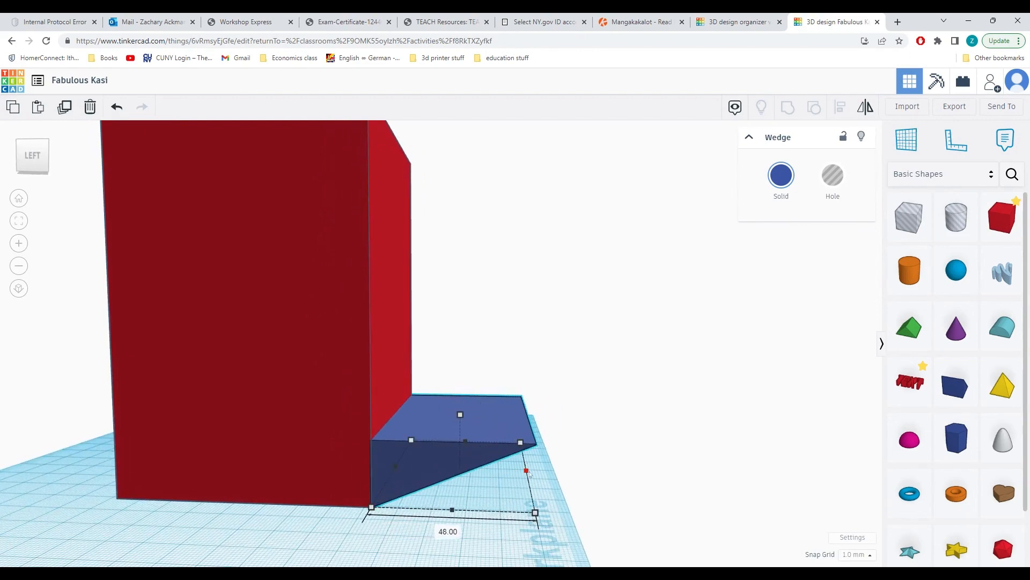
{"action": "left_click_drag", "start_coordinate": [526, 471], "coordinate": [548, 471]}
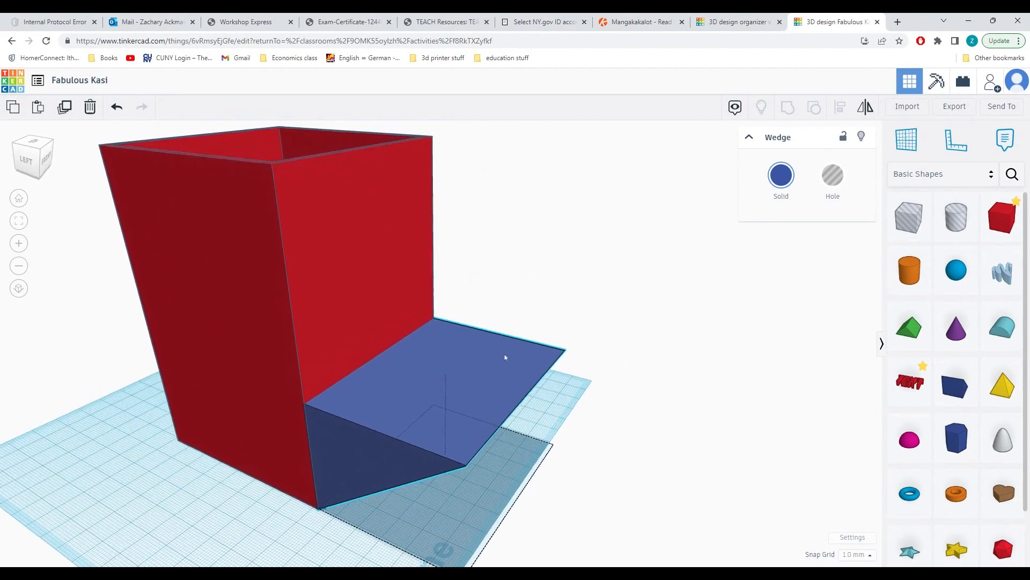
Duplicate the blue wedge, shift the copy 2 mm and make it a hole
{"action": "left_click", "coordinate": [460, 368]}
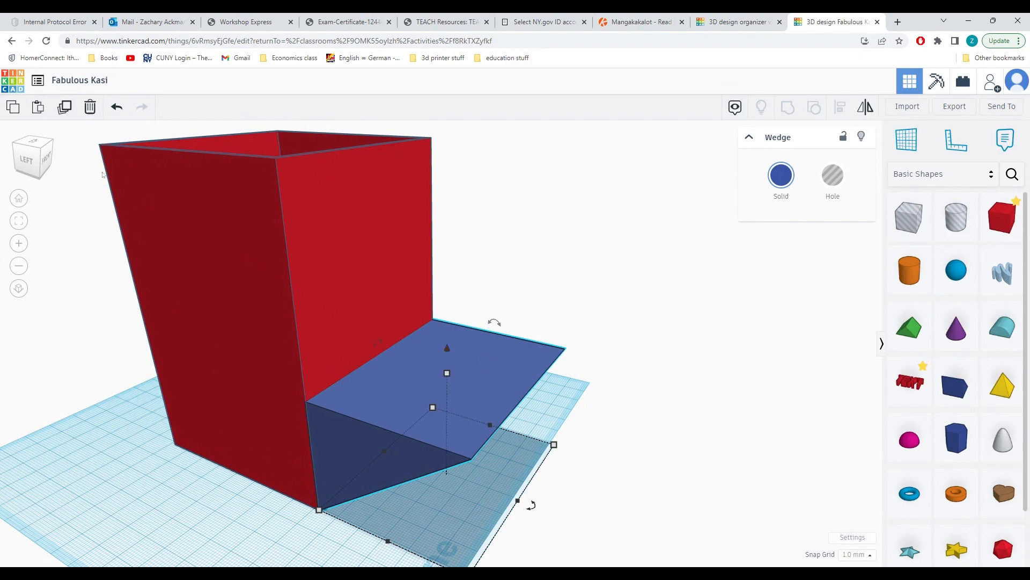
{"action": "mouse_move", "coordinate": [64, 107]}
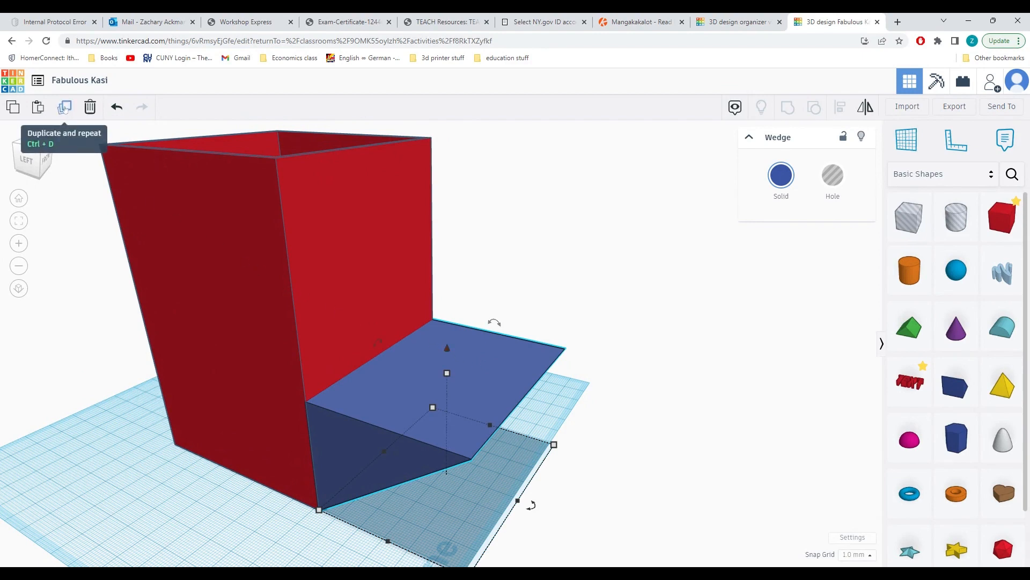
{"action": "mouse_move", "coordinate": [387, 405]}
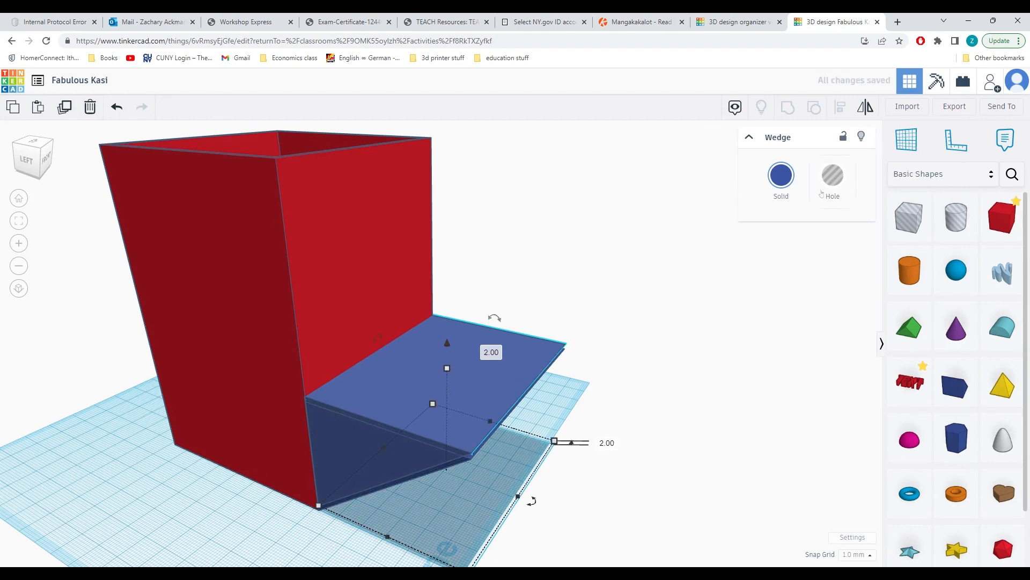
{"action": "left_click", "coordinate": [832, 176]}
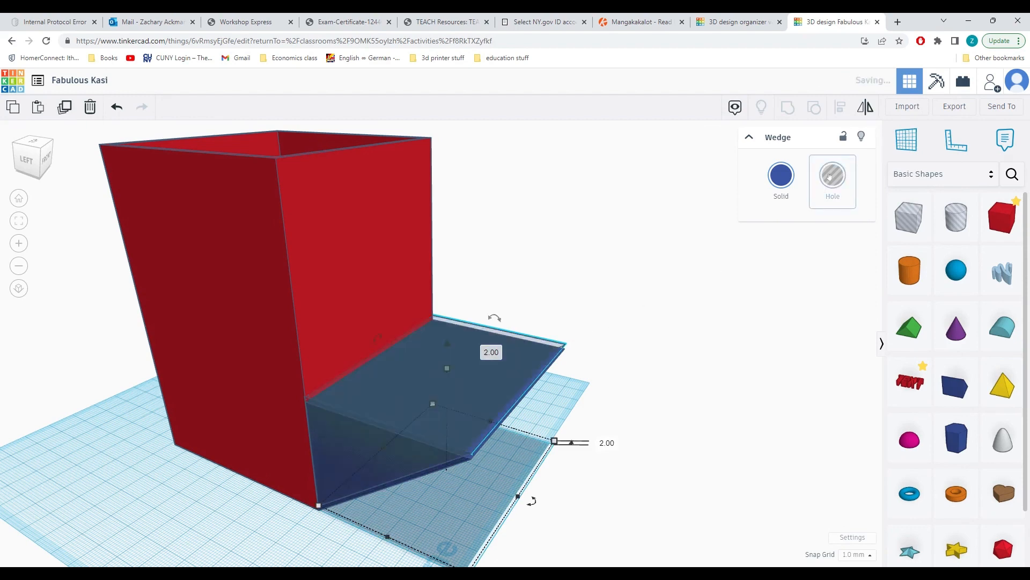
{"action": "left_click", "coordinate": [644, 448]}
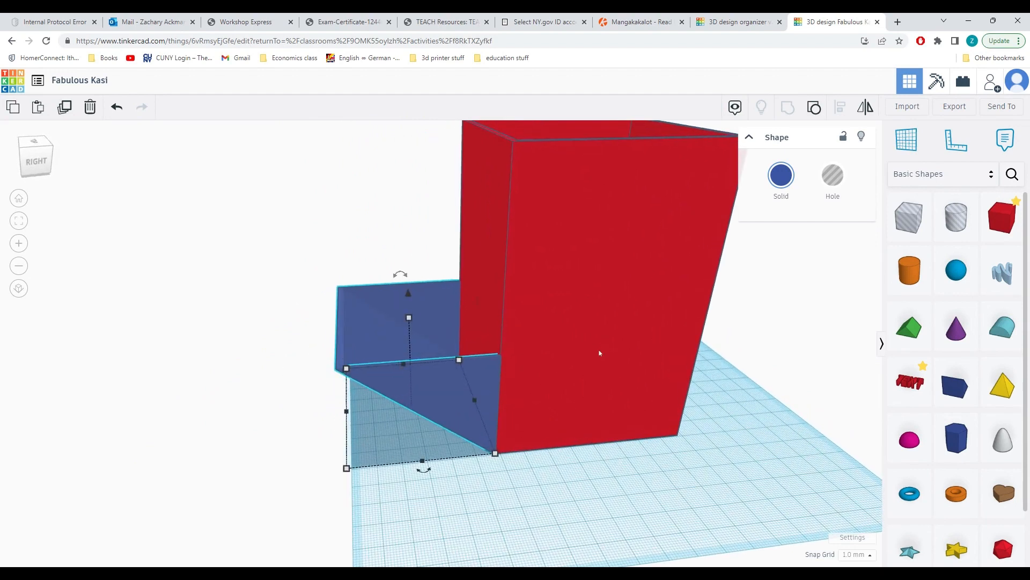
{"action": "mouse_move", "coordinate": [414, 327]}
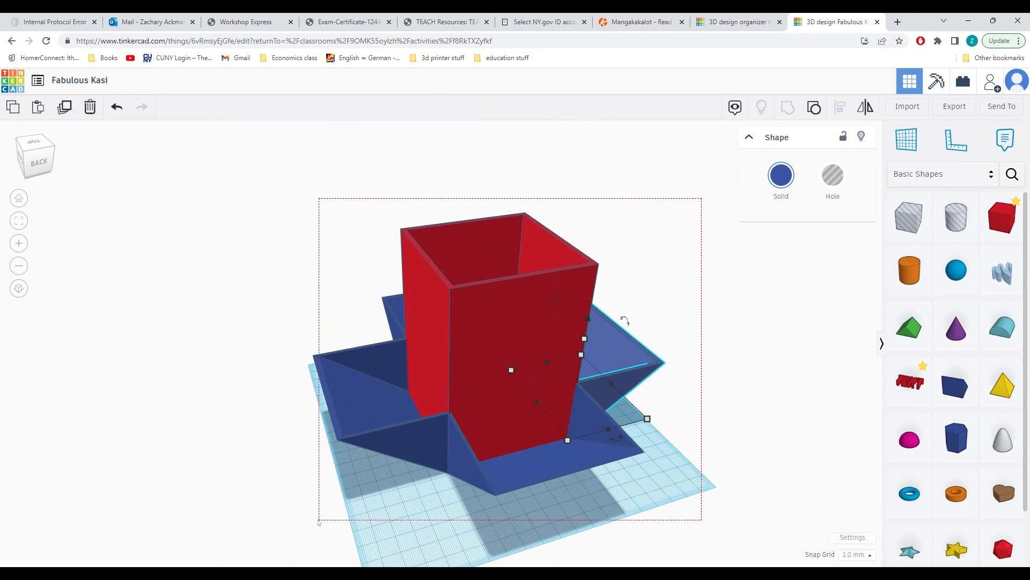
Group the hollow box and four compartments into one object, then view organizer v2
{"action": "left_click", "coordinate": [813, 107]}
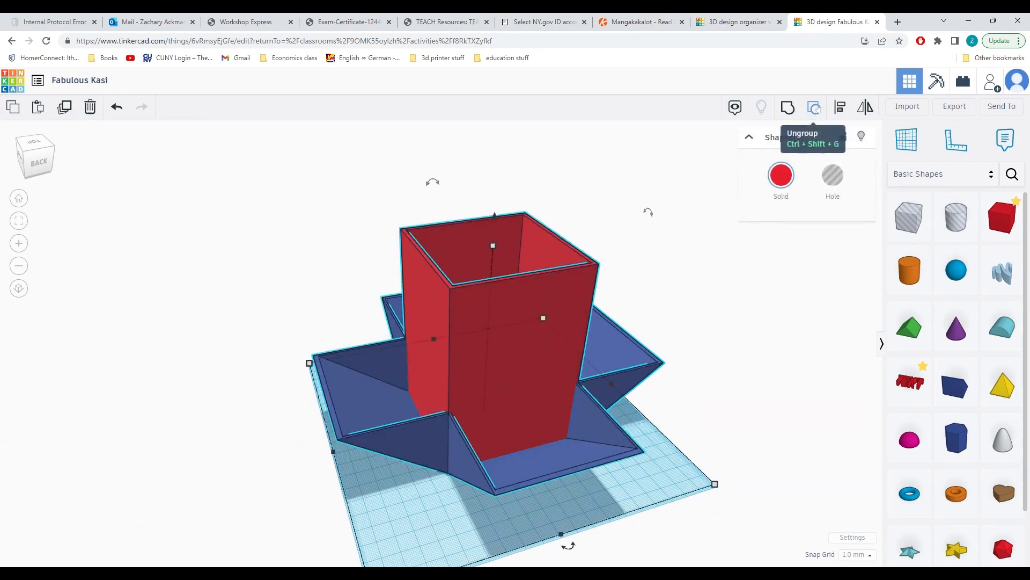
{"action": "left_click", "coordinate": [813, 107]}
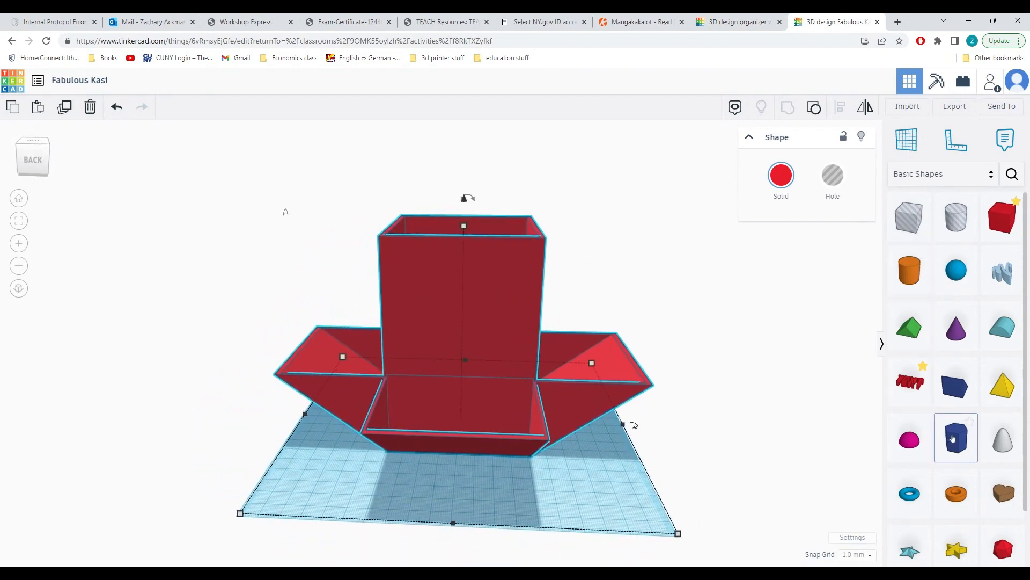
{"action": "left_click", "coordinate": [736, 22]}
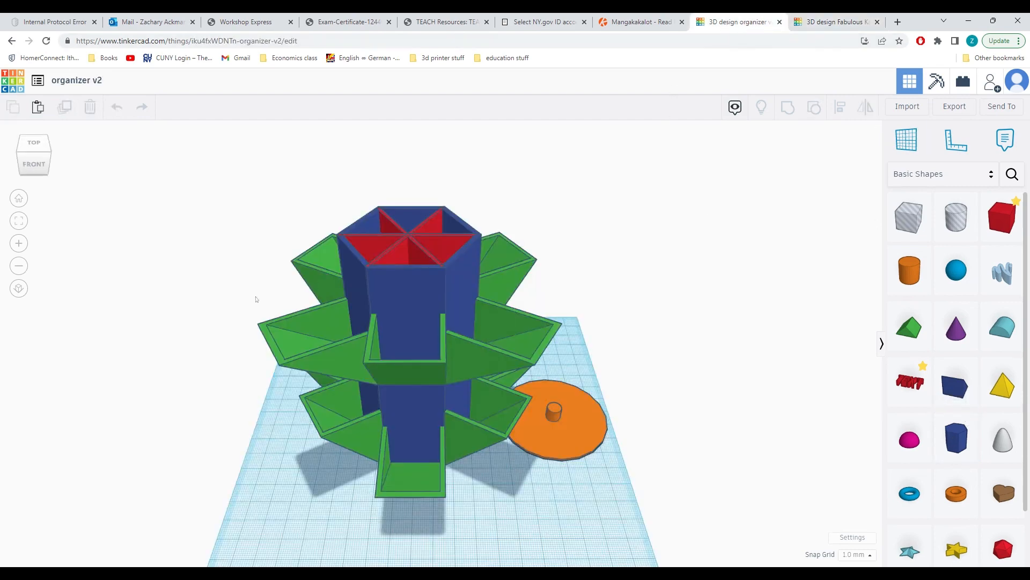